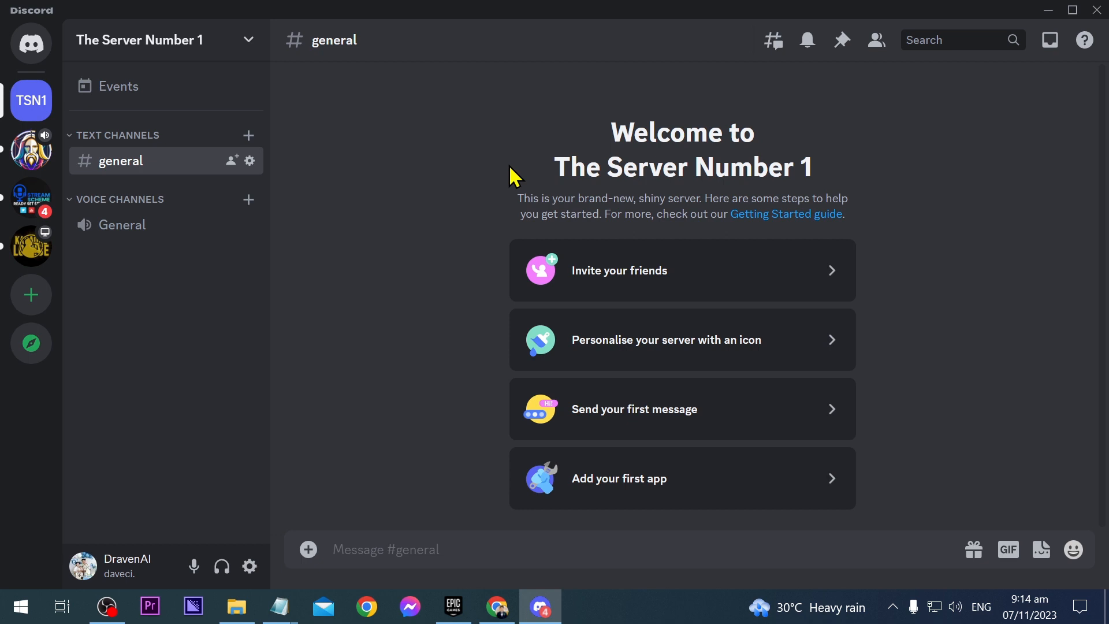
mouse_move(212, 43)
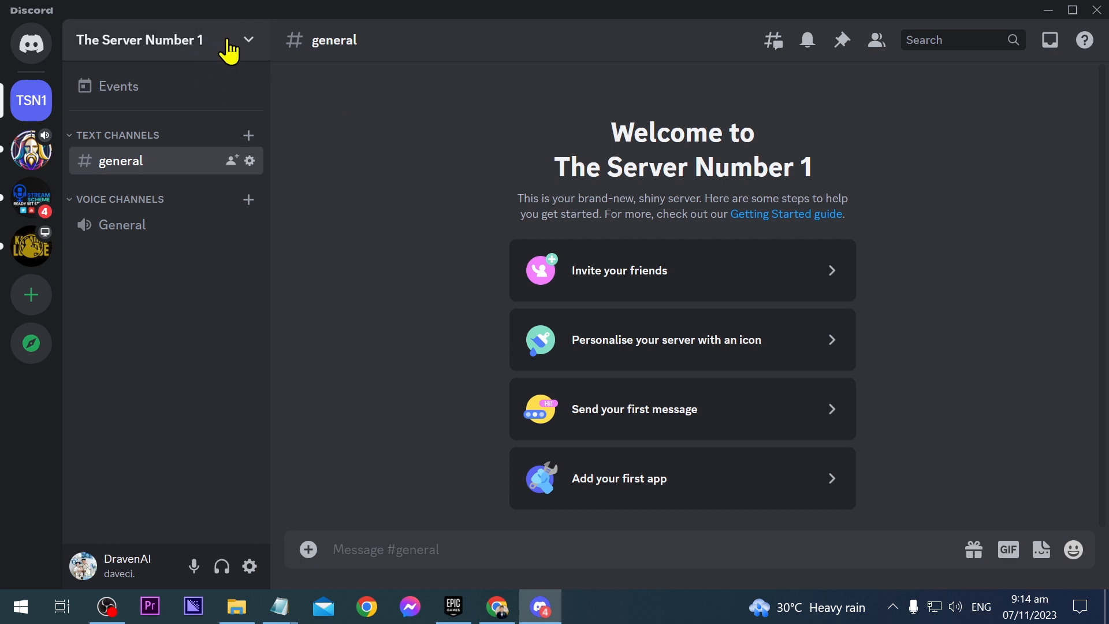
Step: From Server Settings > Overview, load the second Roblox screenshot from Pictures as the icon image
click(163, 39)
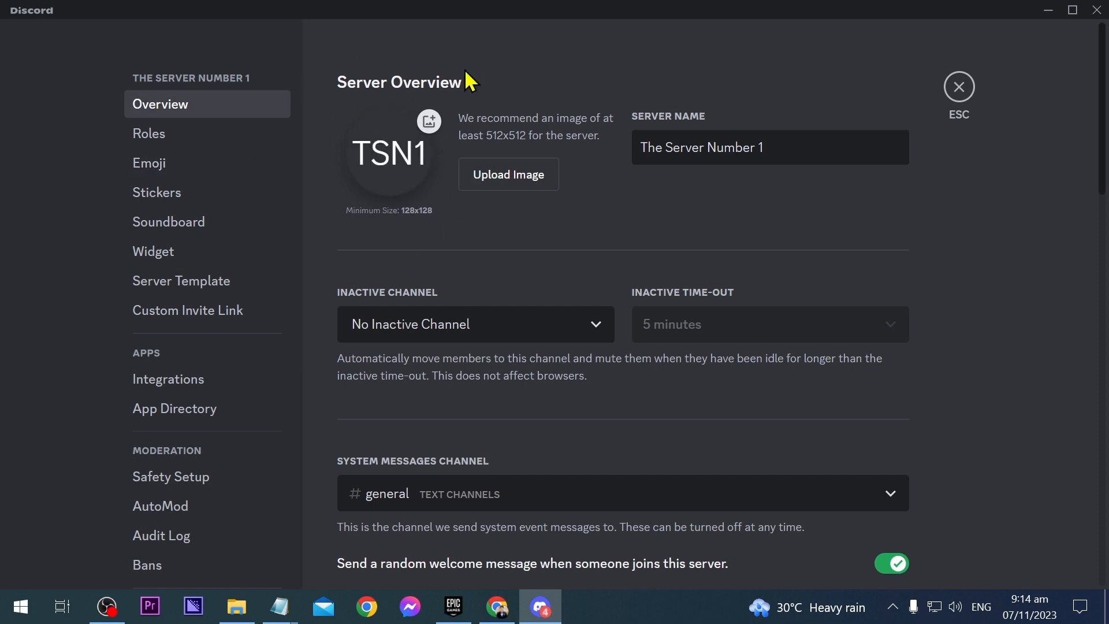
mouse_move(389, 152)
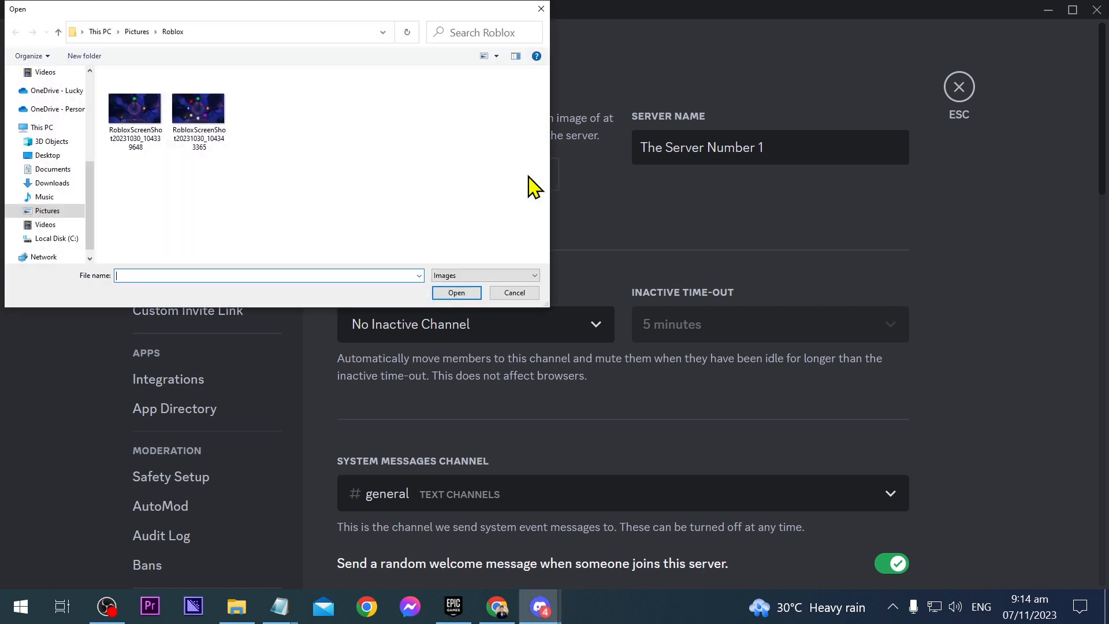
click(197, 113)
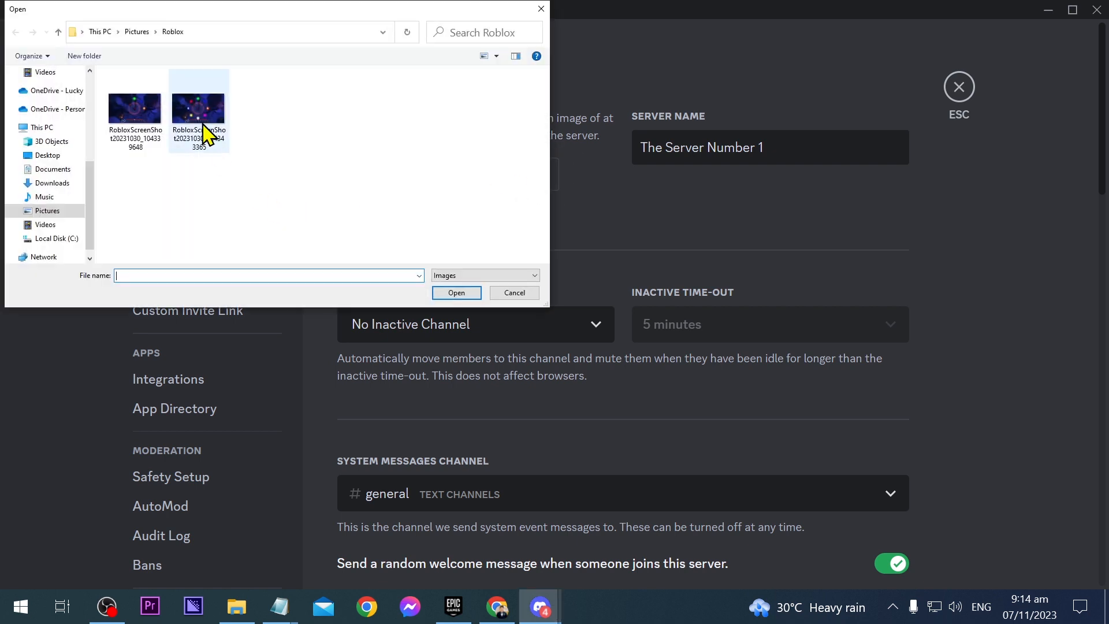
double_click(198, 109)
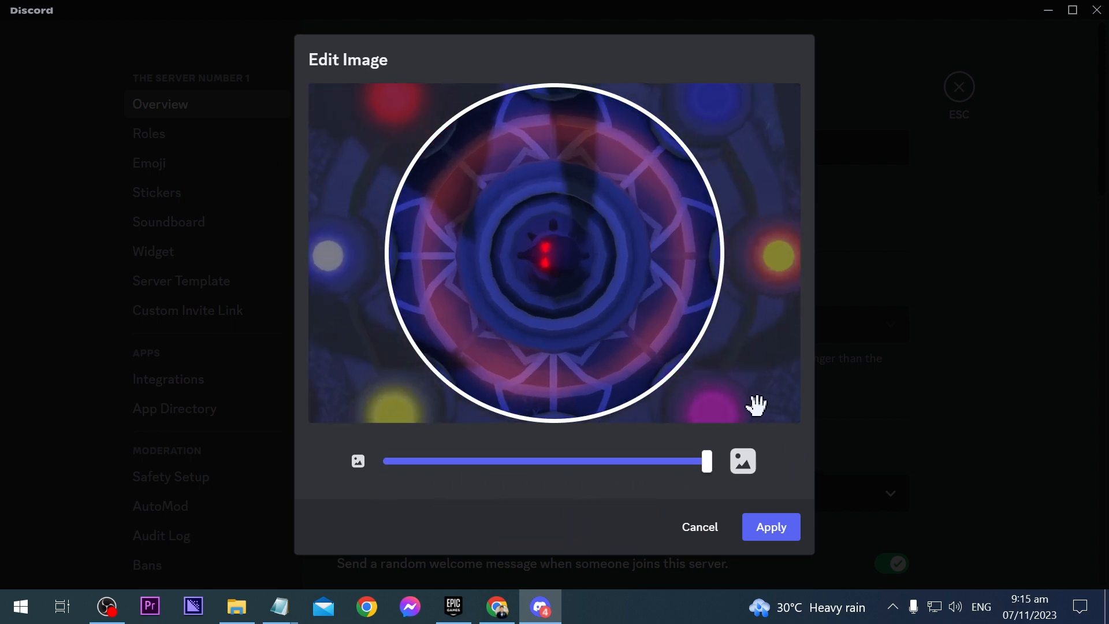
Step: Drag the screenshot so its glowing red core sits centred in the round crop, then apply it
drag(755, 405, 555, 235)
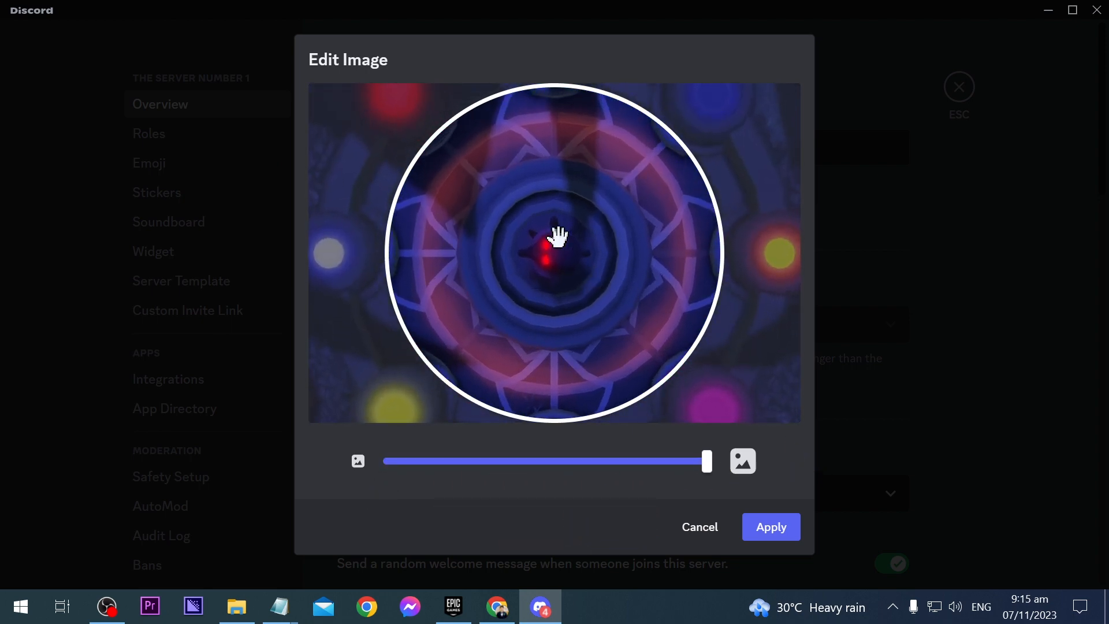
drag(555, 234, 578, 314)
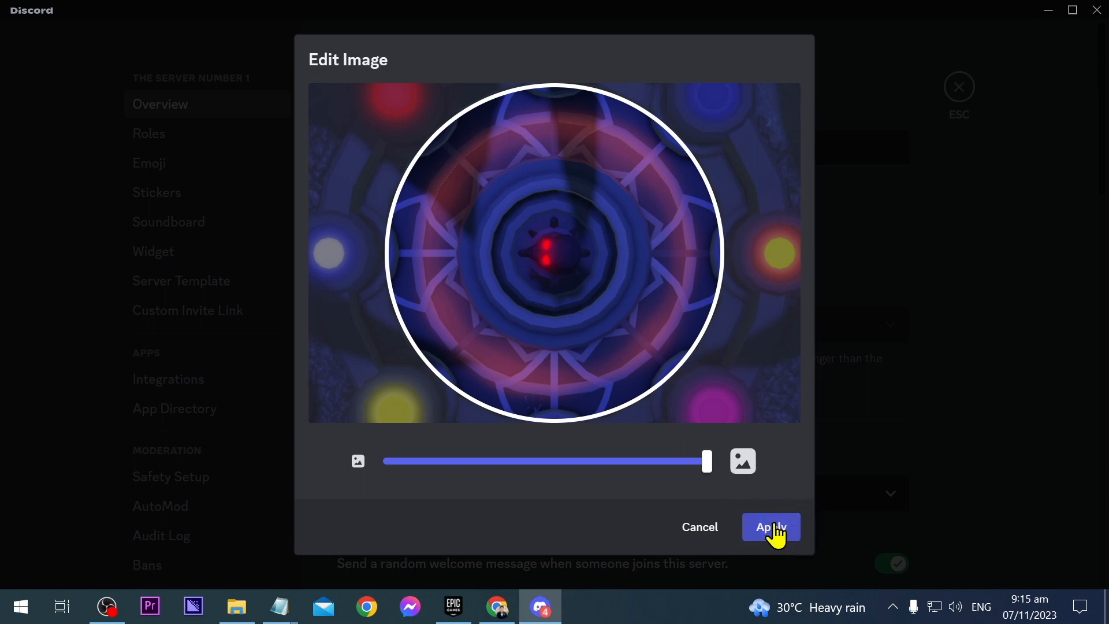
click(770, 526)
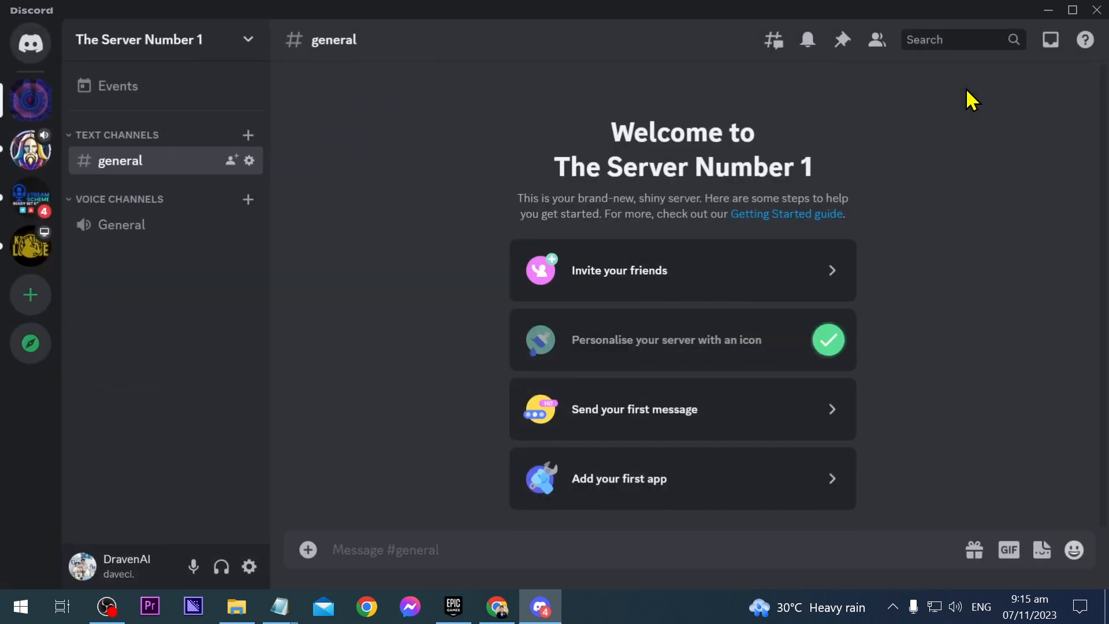
mouse_move(30, 102)
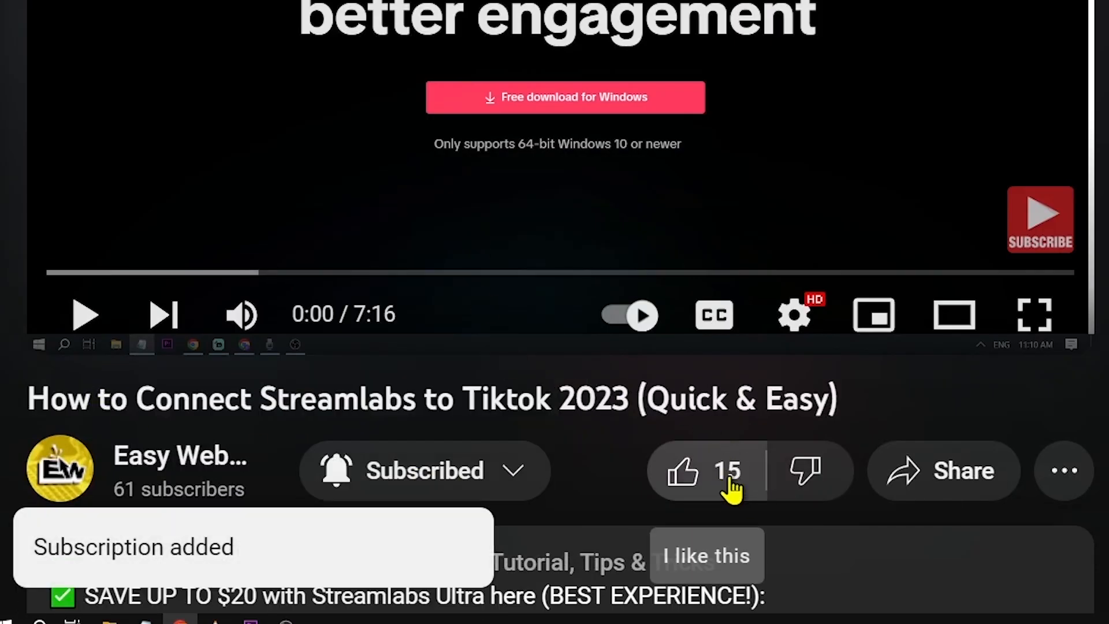
Step: Save the changes so The Server Number 1 shows its new round icon with the step checked off
click(682, 470)
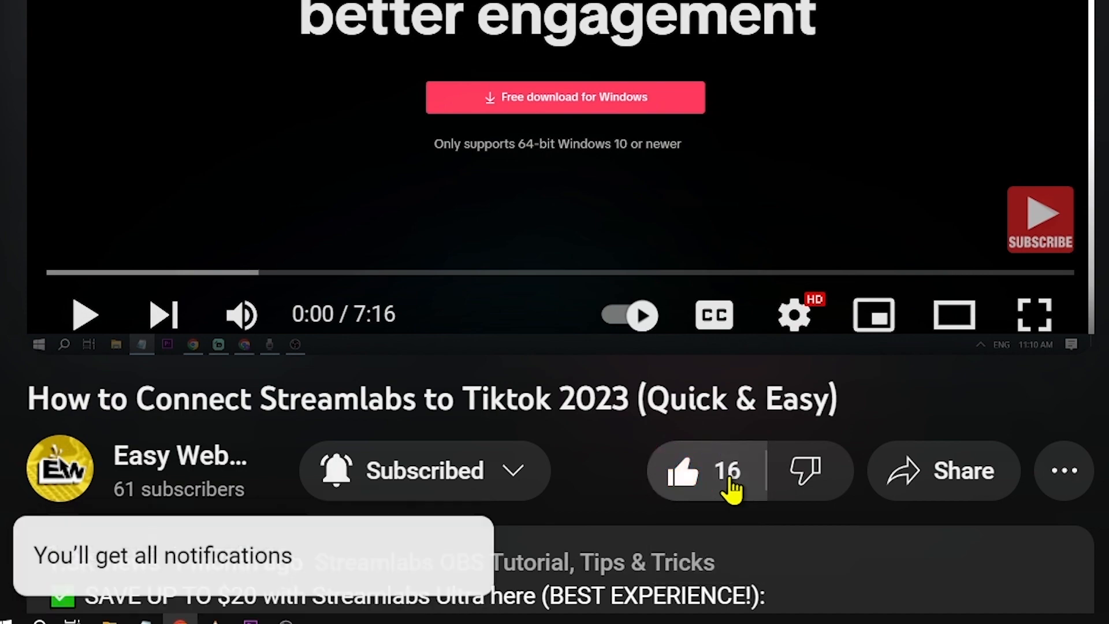